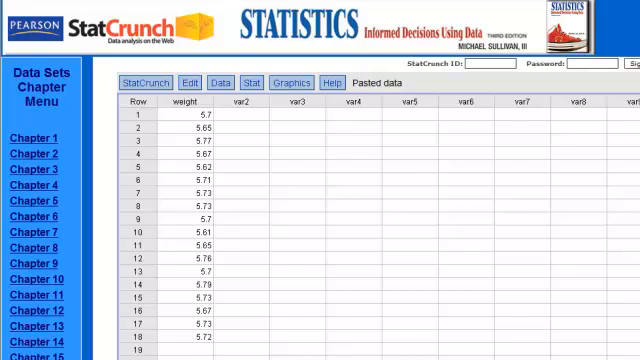
pyautogui.moveTo(240, 205)
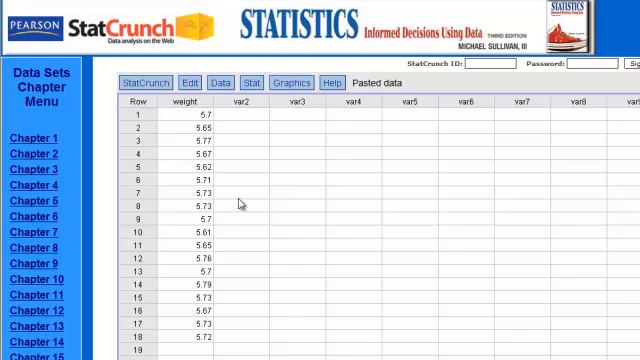
# Step: Open StatCrunch's one-sample t statistics dialog that works from column data
pyautogui.click(254, 81)
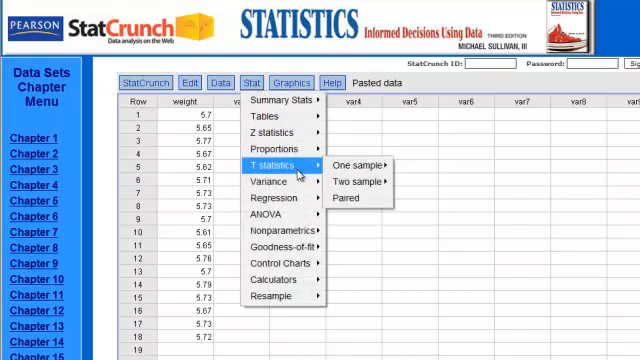
pyautogui.moveTo(361, 156)
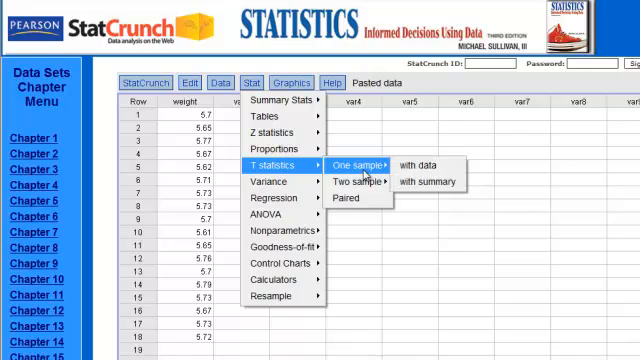
pyautogui.moveTo(425, 166)
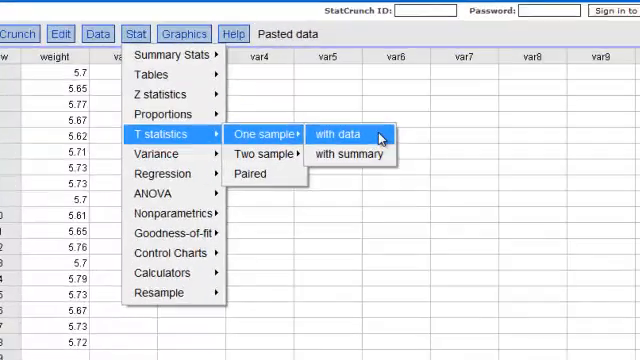
pyautogui.click(343, 130)
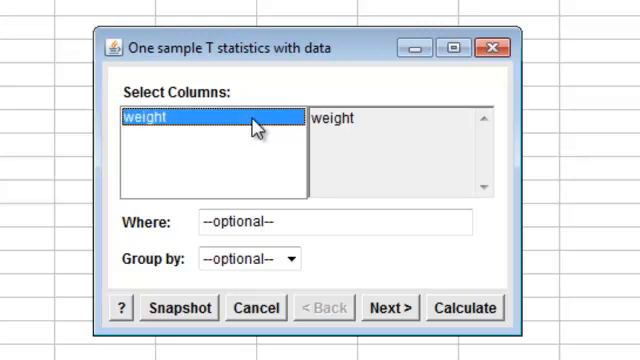
pyautogui.moveTo(400, 325)
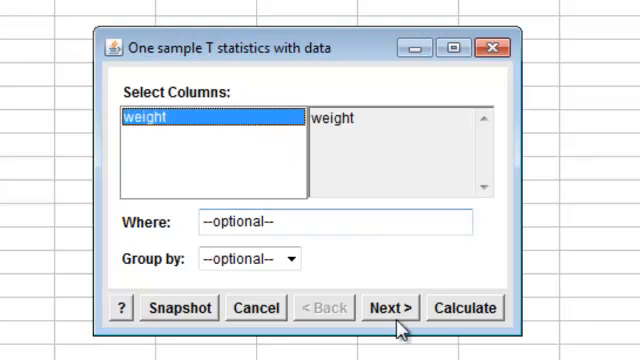
# Step: Test weight against a null mean of 5.67 with a two-sided (≠) alternative, and calculate
pyautogui.click(390, 307)
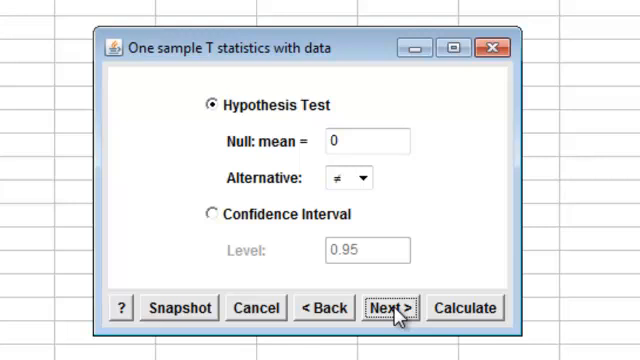
pyautogui.click(365, 141)
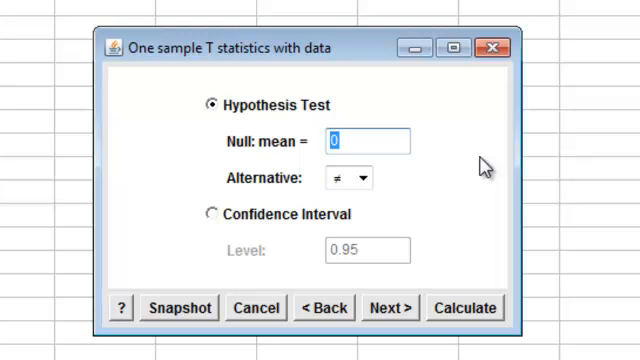
pyautogui.write('5')
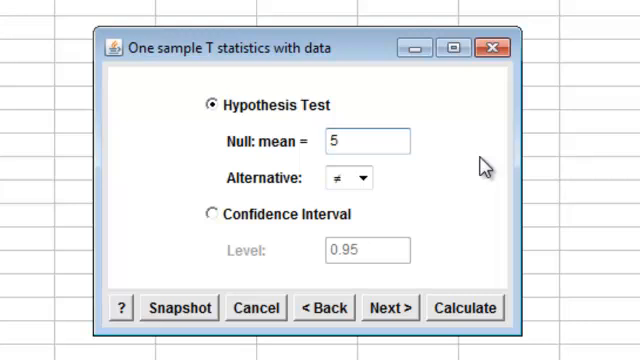
pyautogui.write('.67')
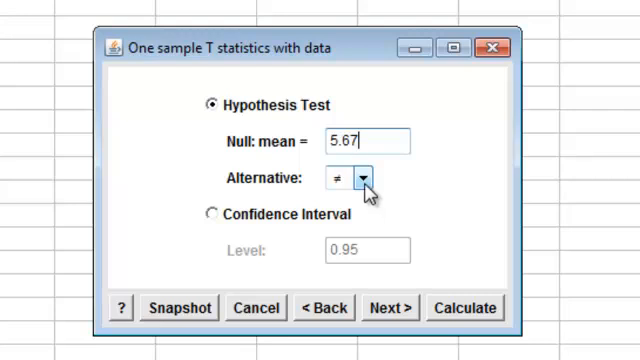
pyautogui.click(361, 181)
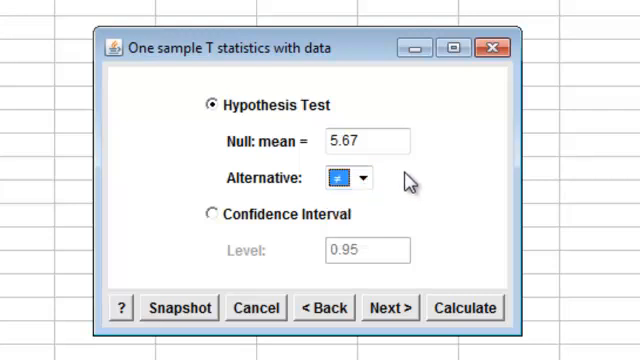
pyautogui.moveTo(481, 307)
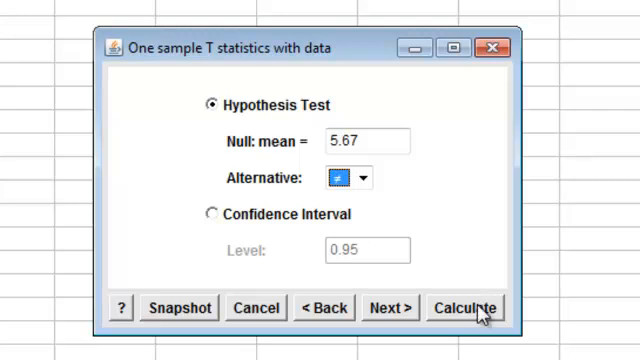
pyautogui.click(462, 307)
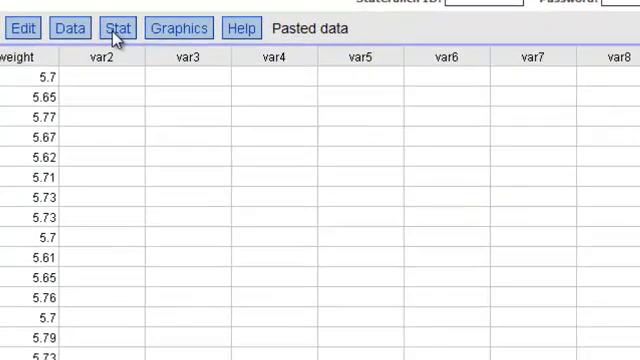
# Step: Open StatCrunch's one-sample t dialog with summary statistics and select the sample mean field
pyautogui.click(115, 27)
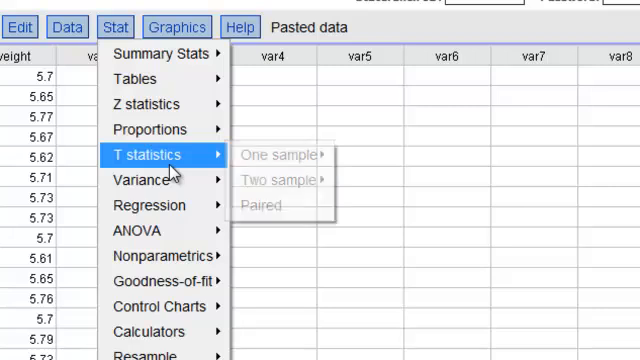
pyautogui.moveTo(280, 155)
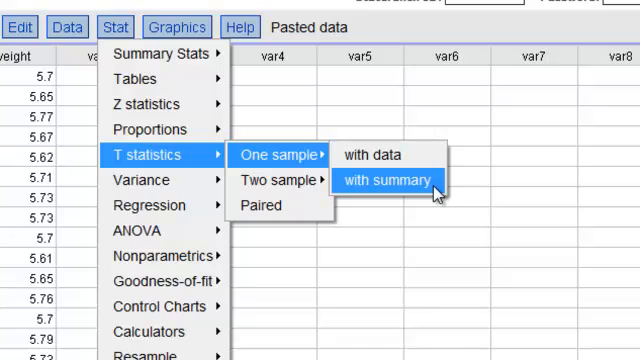
pyautogui.click(390, 180)
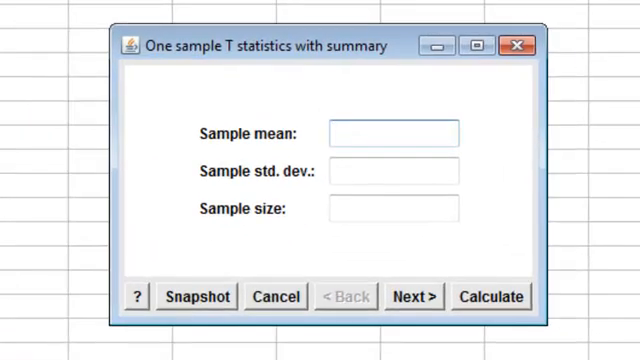
pyautogui.click(393, 133)
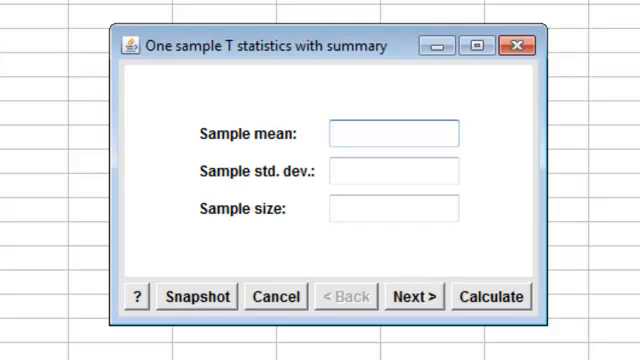
pyautogui.click(392, 133)
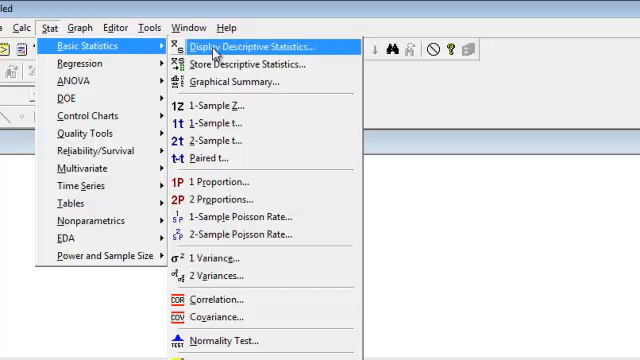
pyautogui.moveTo(273, 122)
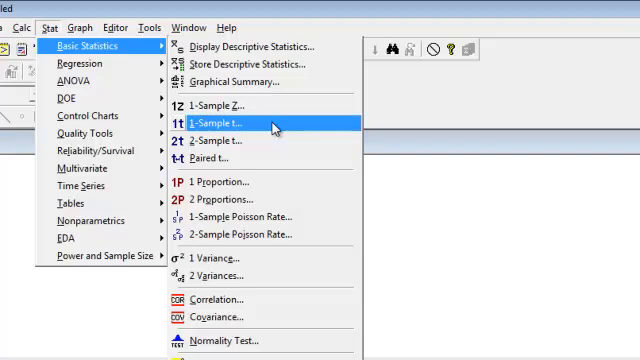
# Step: Open Minitab's 1-Sample t dialog from Basic Statistics
pyautogui.click(210, 122)
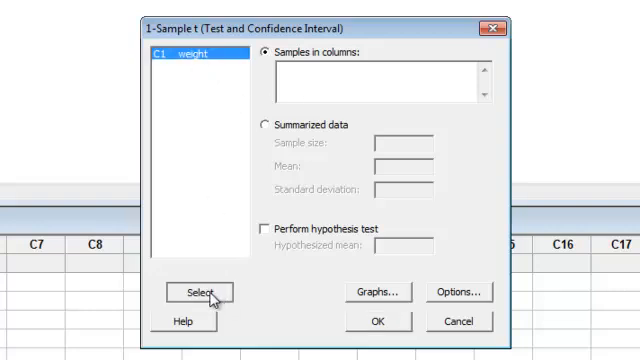
# Step: Use C1 weight as the sample and test against a hypothesized mean of 5.67
pyautogui.click(199, 292)
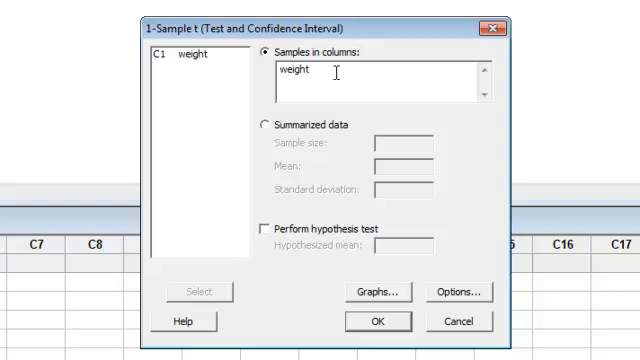
pyautogui.moveTo(262, 246)
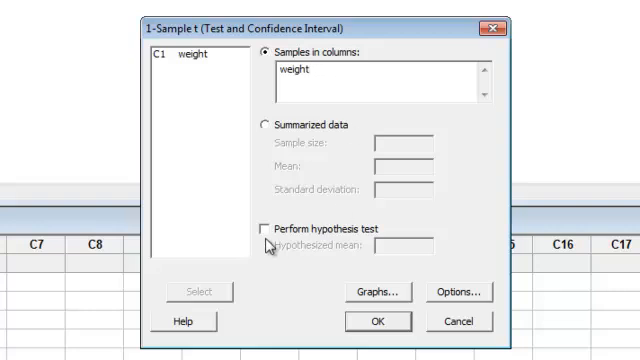
pyautogui.click(263, 229)
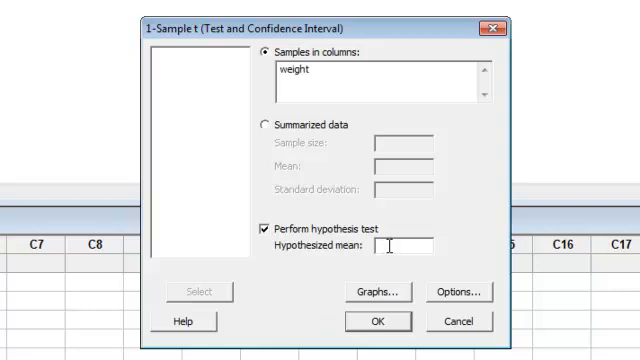
pyautogui.moveTo(496, 222)
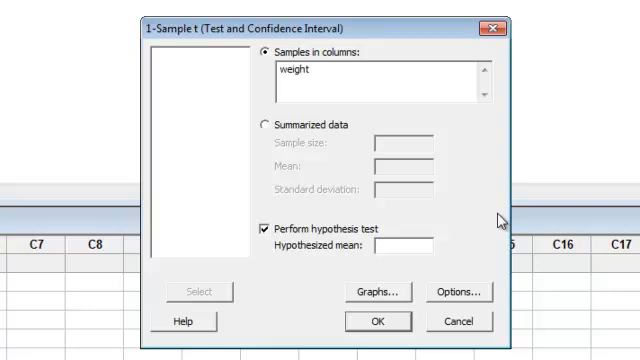
pyautogui.write('5.6')
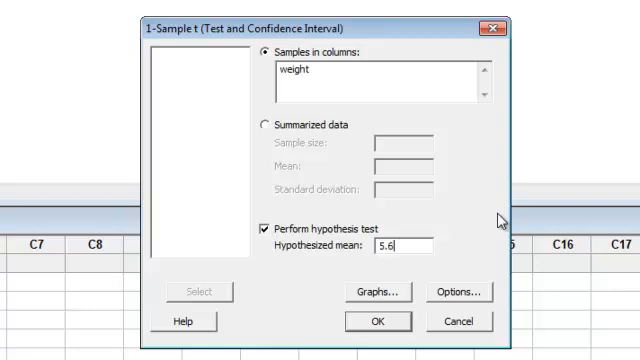
pyautogui.write('7')
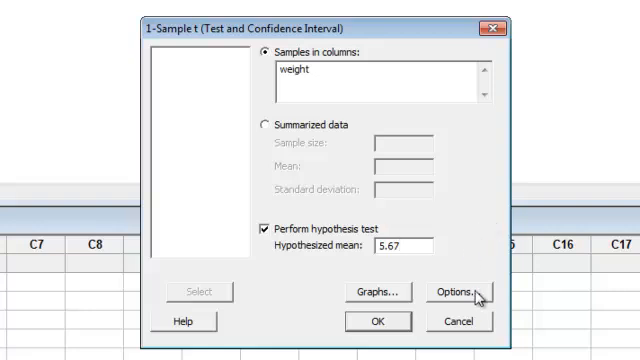
# Step: Keep 95% confidence and the not-equal alternative in Options, and confirm
pyautogui.click(459, 291)
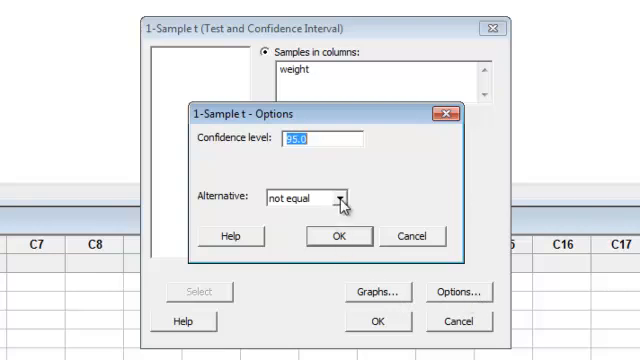
pyautogui.click(345, 195)
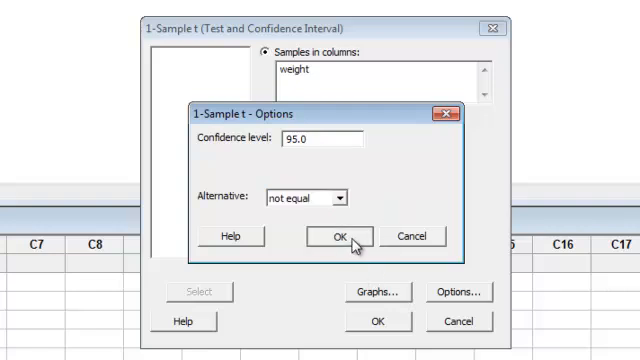
pyautogui.click(339, 235)
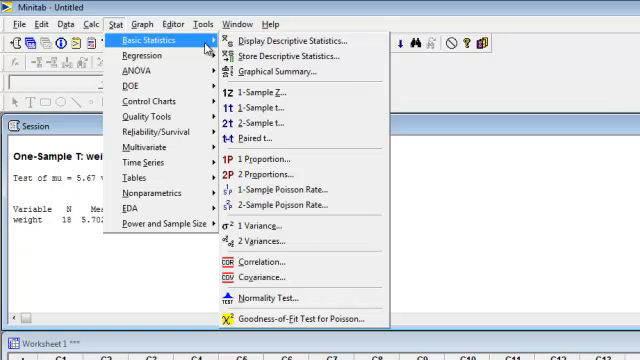
pyautogui.moveTo(290, 107)
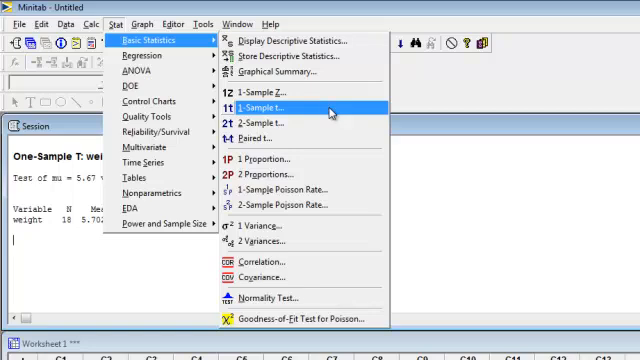
# Step: Reopen Minitab's 1-Sample t dialog and switch it to Summarized data
pyautogui.click(268, 105)
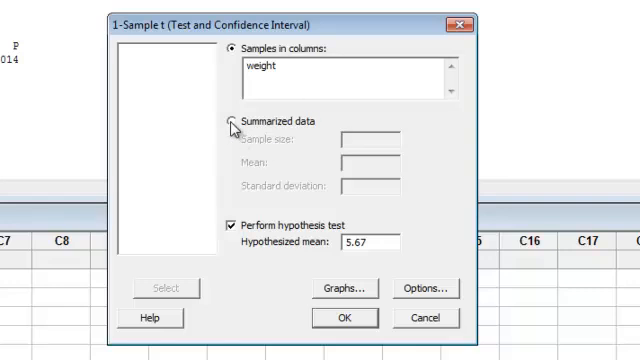
pyautogui.click(227, 120)
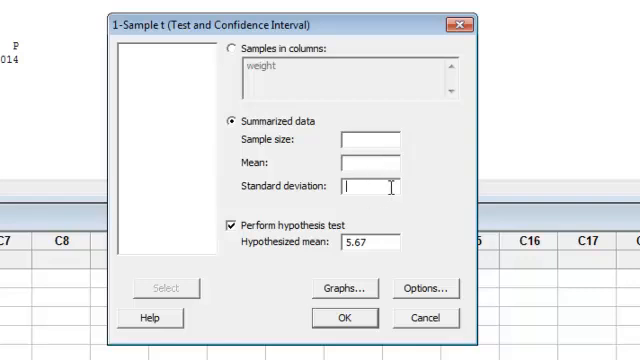
pyautogui.moveTo(444, 191)
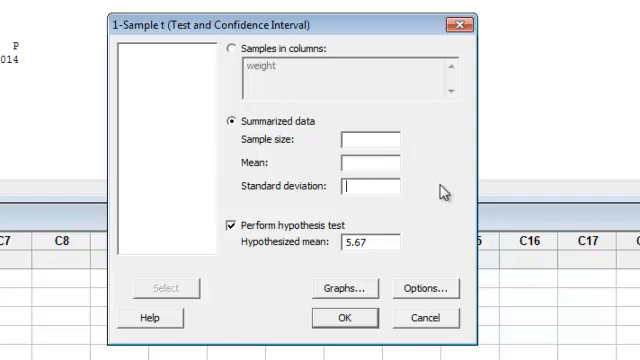